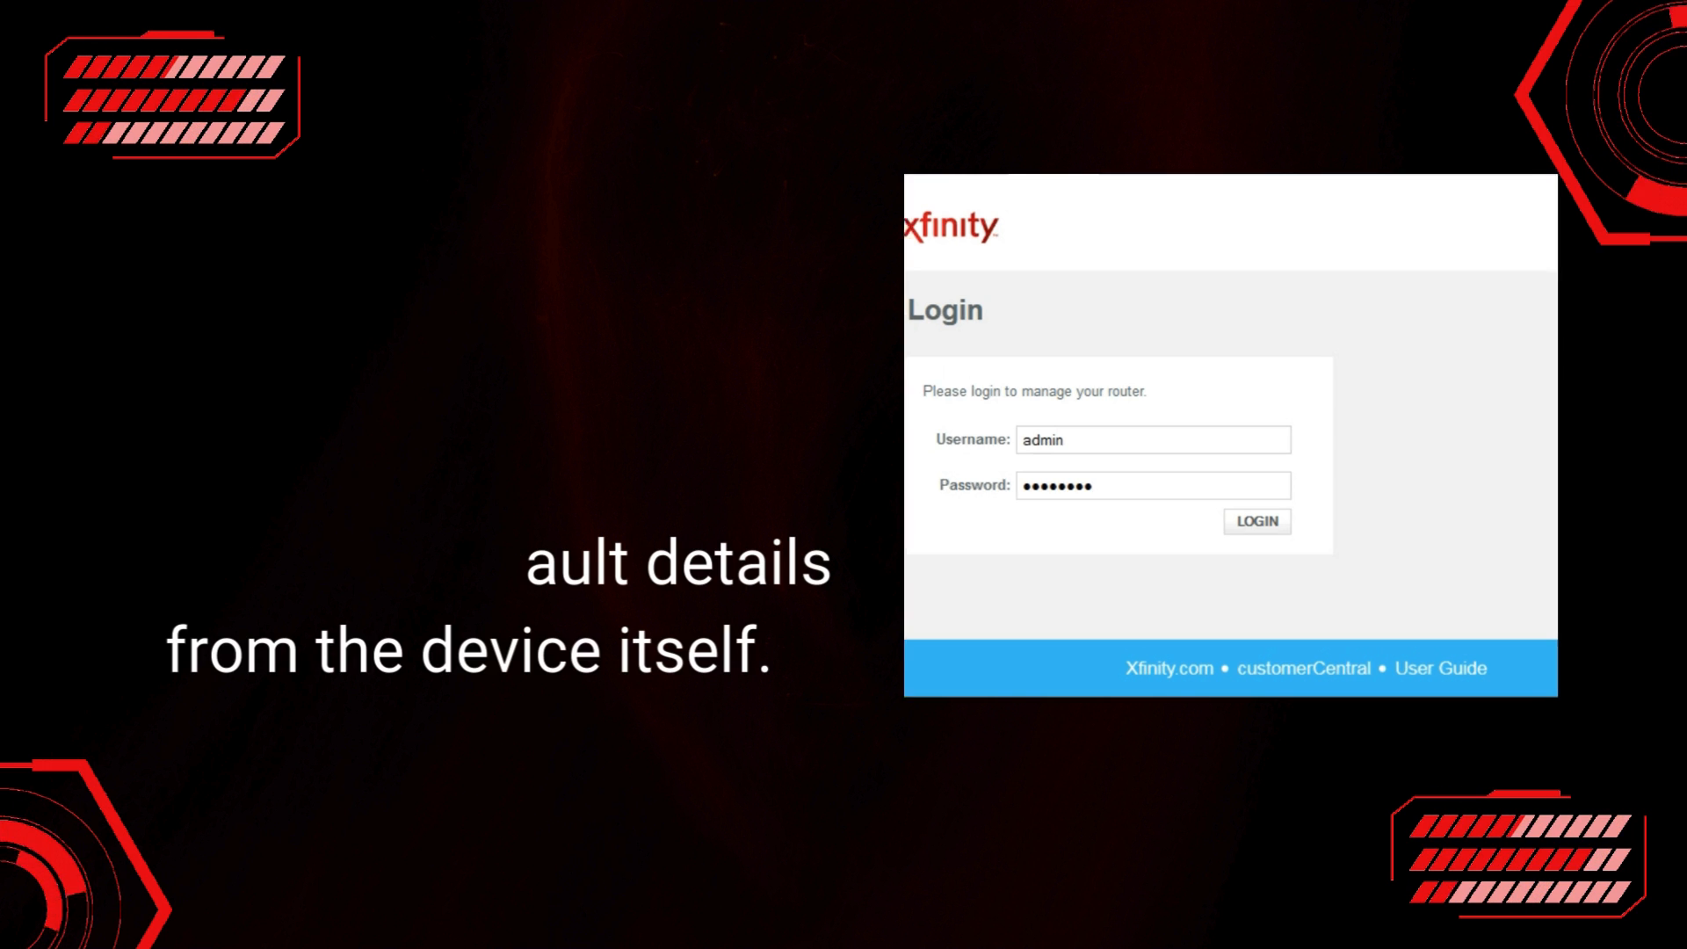
{"action": "left_click", "coordinate": [1255, 522]}
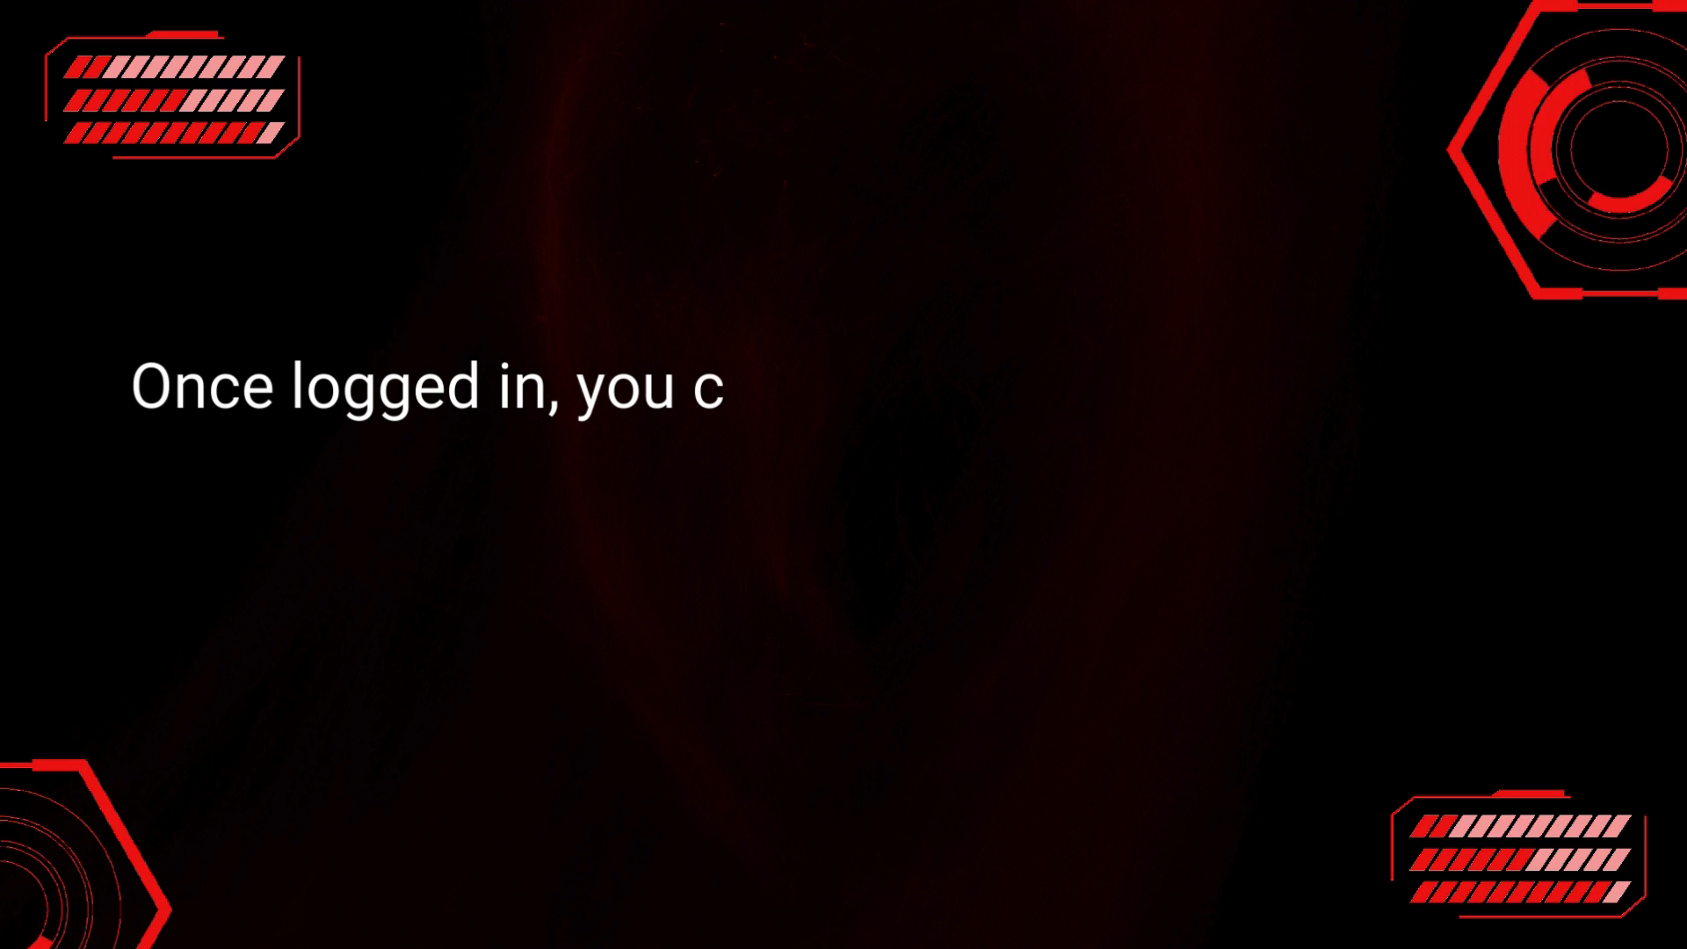